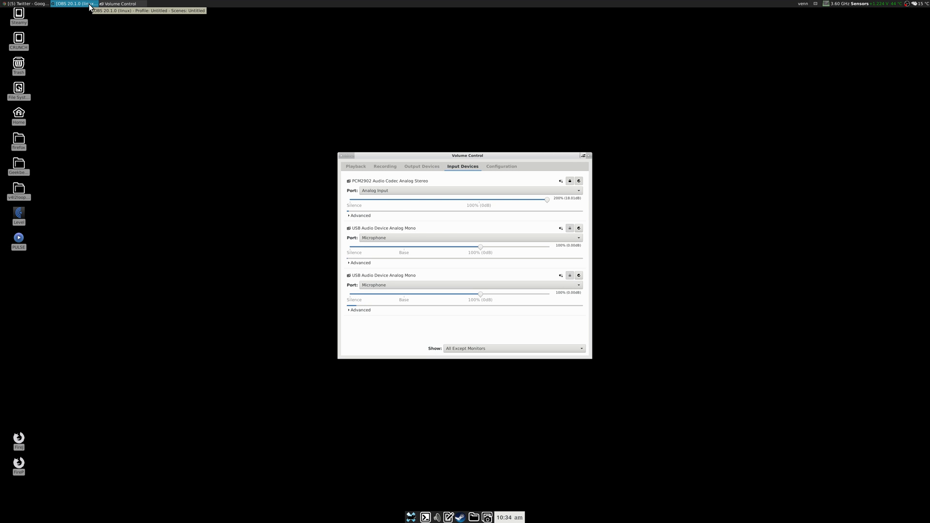
mouse_move(193, 73)
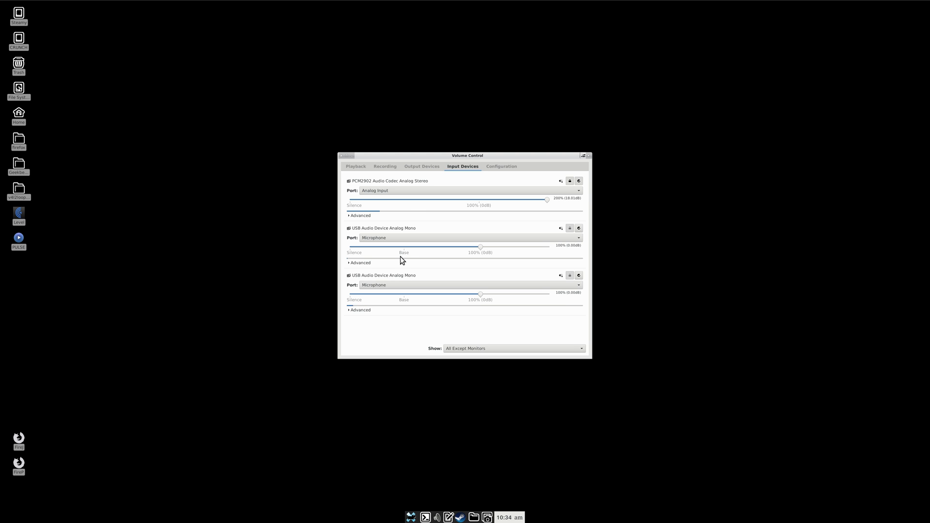
mouse_move(369, 272)
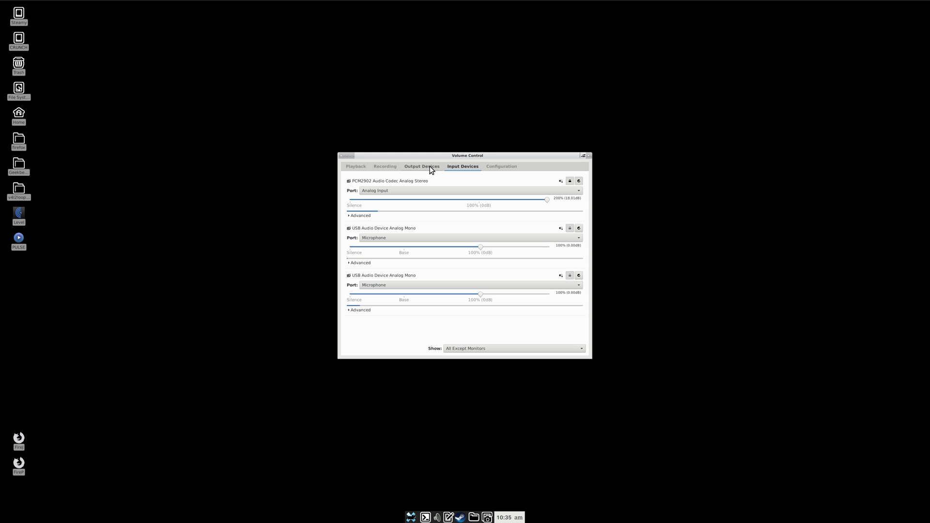
List the output devices: the CM106 sound device and two USB Analog Stereo outputs
left_click(421, 166)
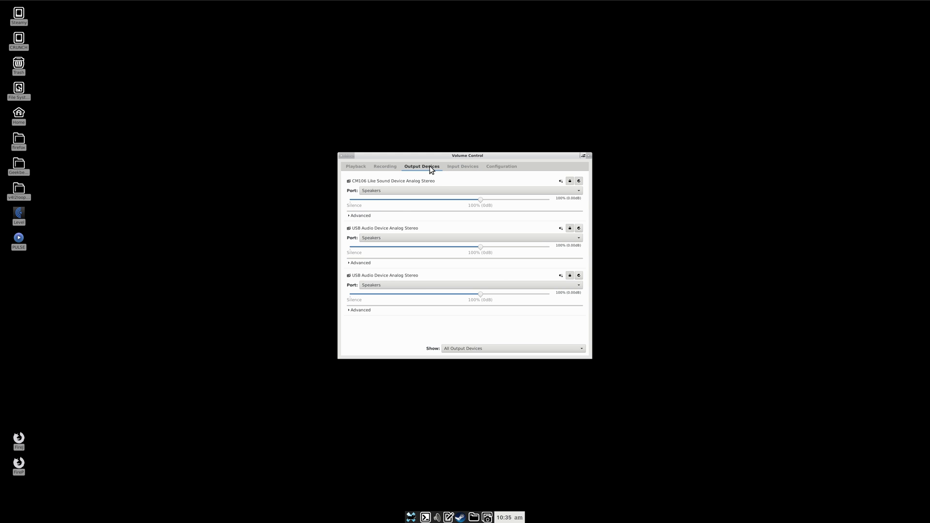
mouse_move(431, 159)
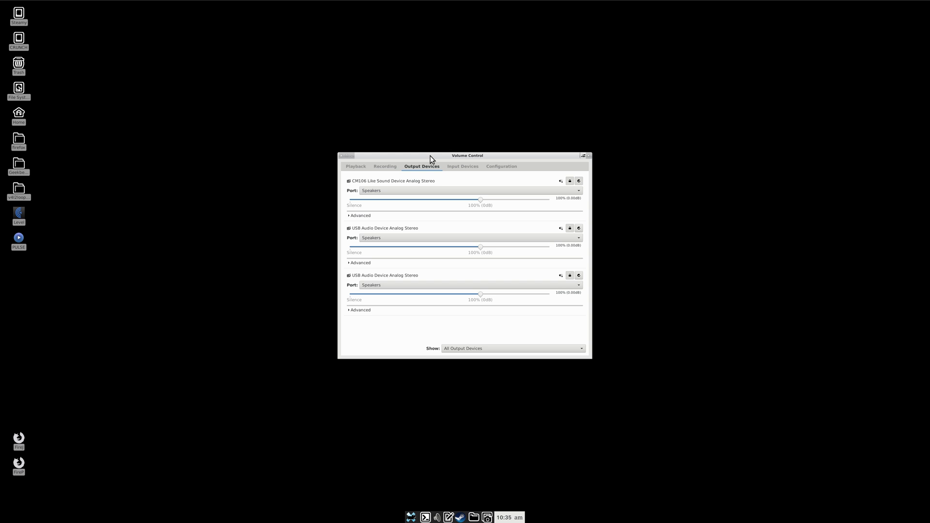
Move Volume Control aside, then find 'pa' in Application Finder and launch PulseAudio Manager
left_click_drag(466, 156, 603, 105)
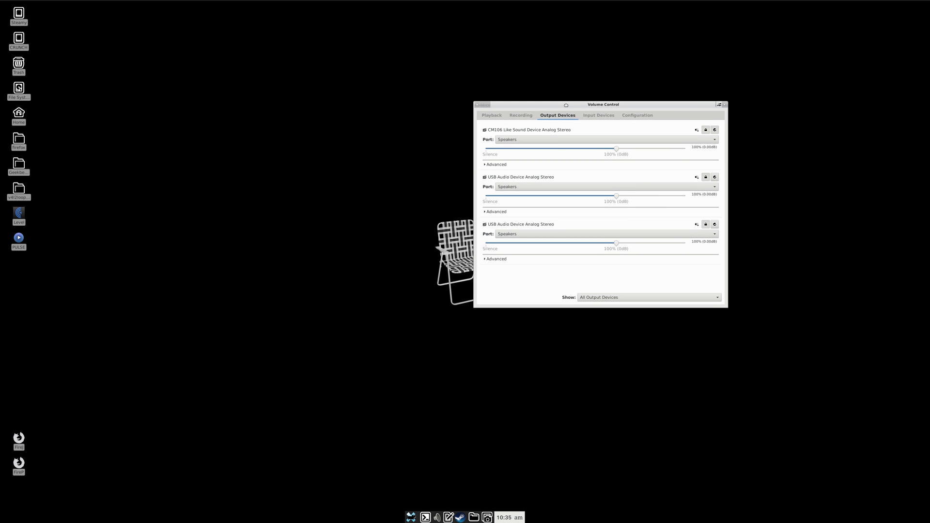
mouse_move(375, 326)
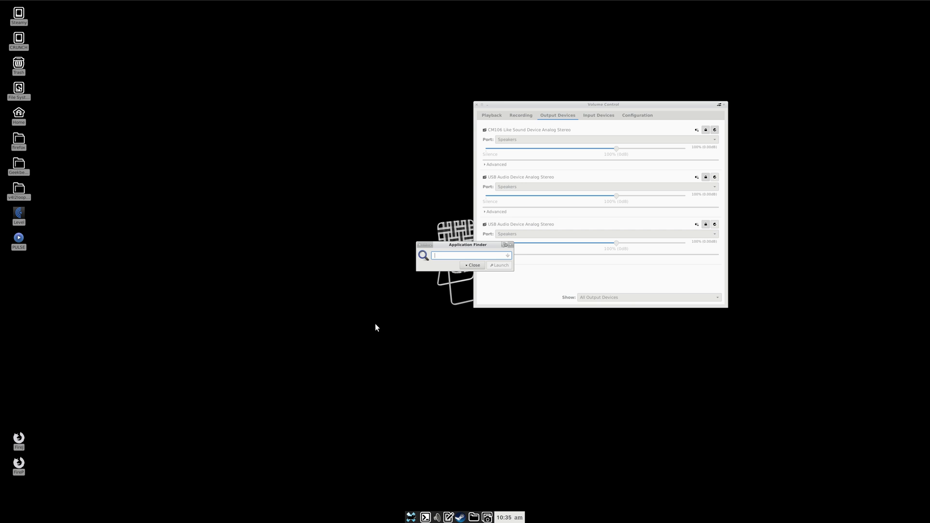
type("p")
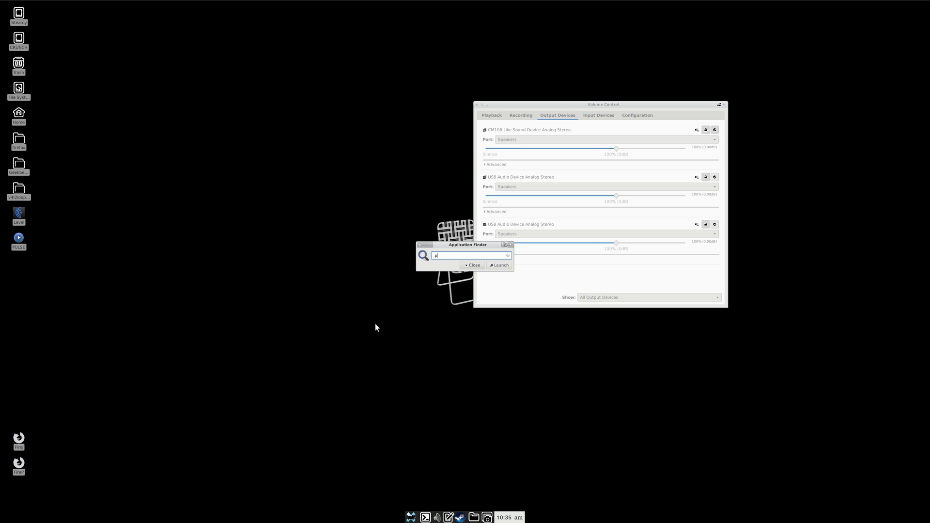
type("a")
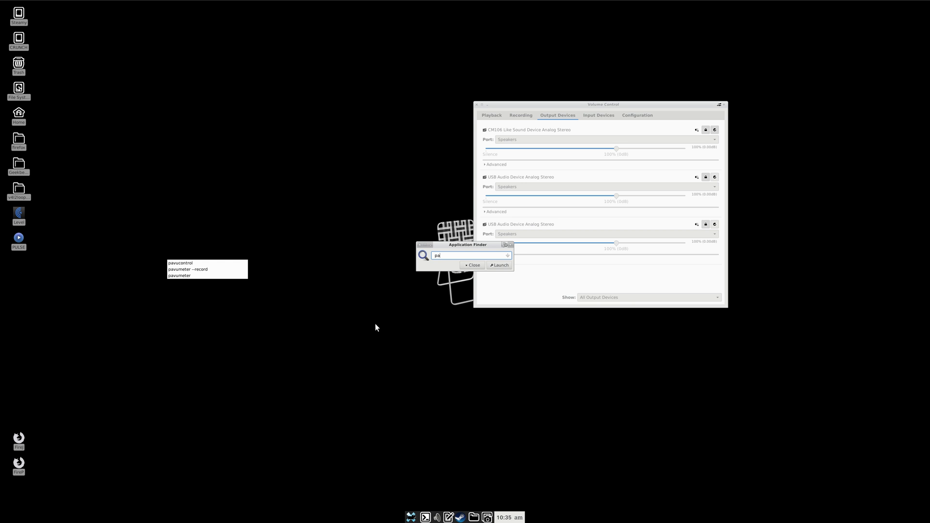
left_click(499, 265)
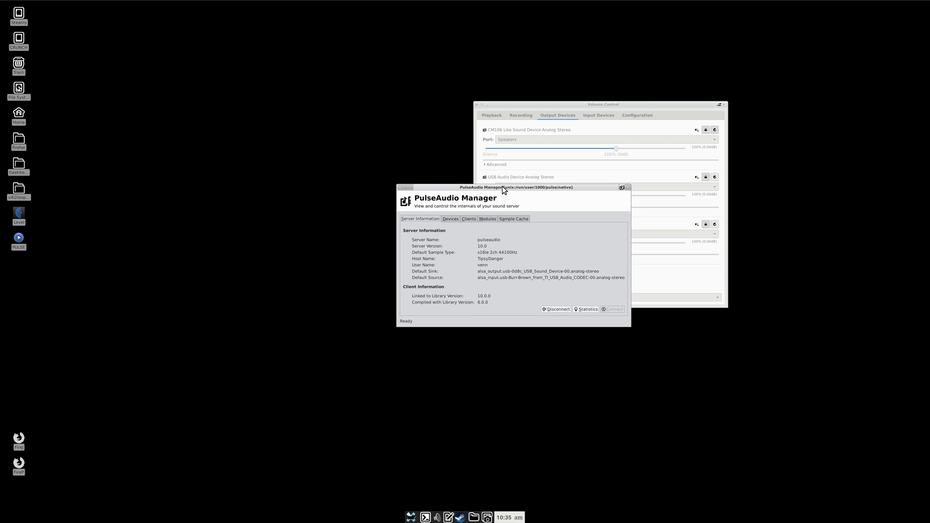
Place PulseAudio Manager left of Volume Control, list its sinks and sources, and open a terminal
left_click_drag(502, 187, 301, 136)
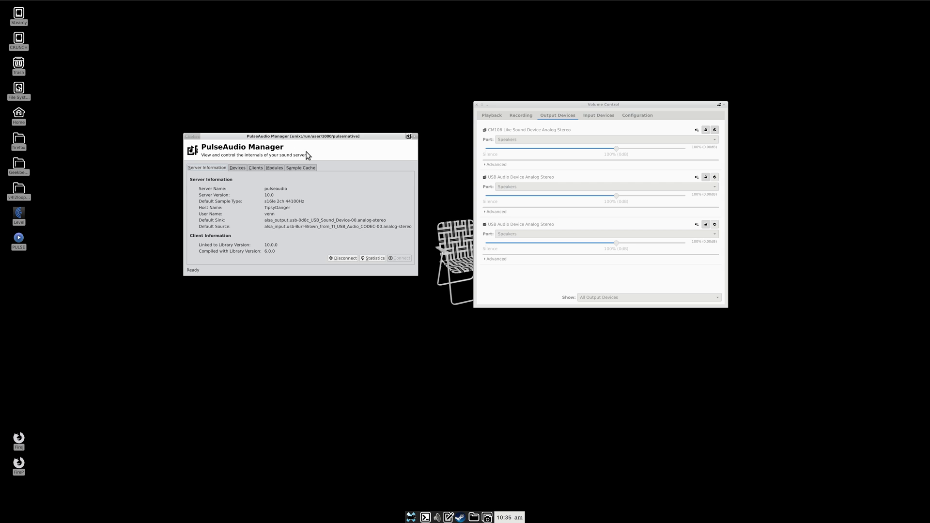
mouse_move(307, 188)
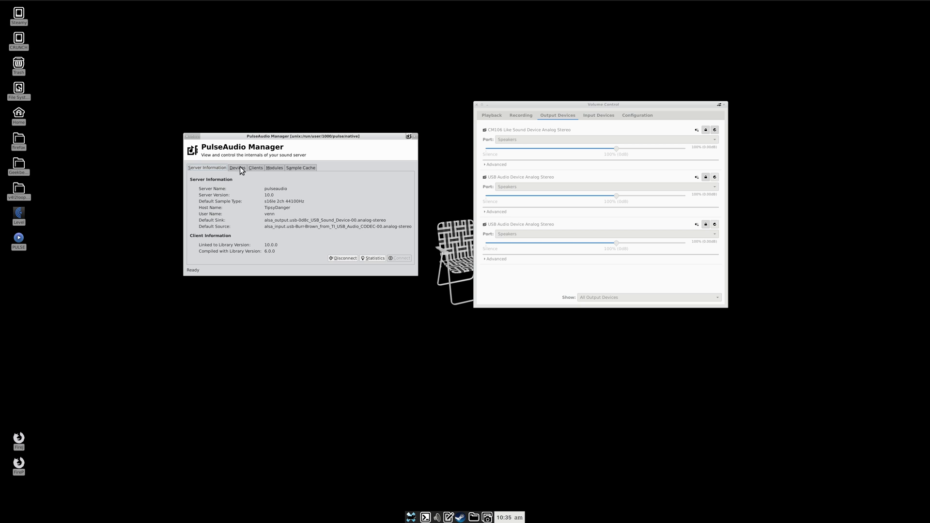
left_click(237, 167)
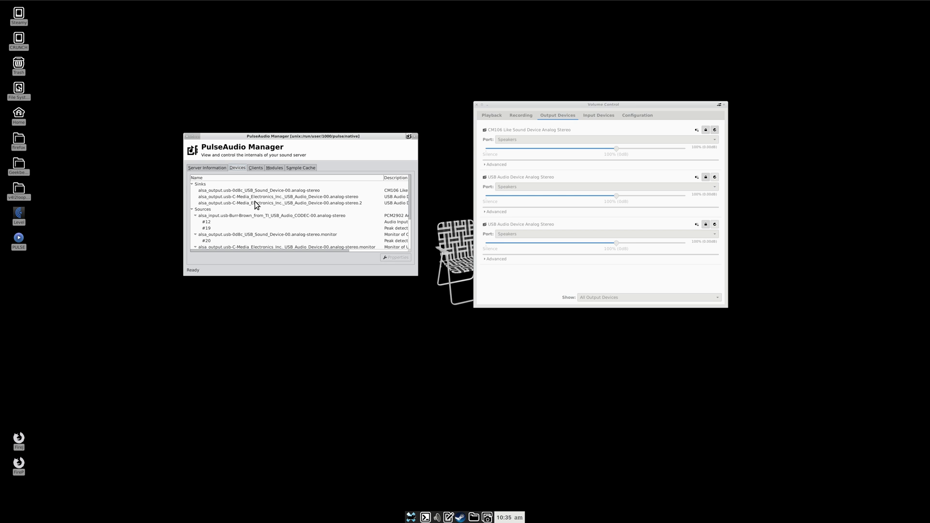
mouse_move(242, 195)
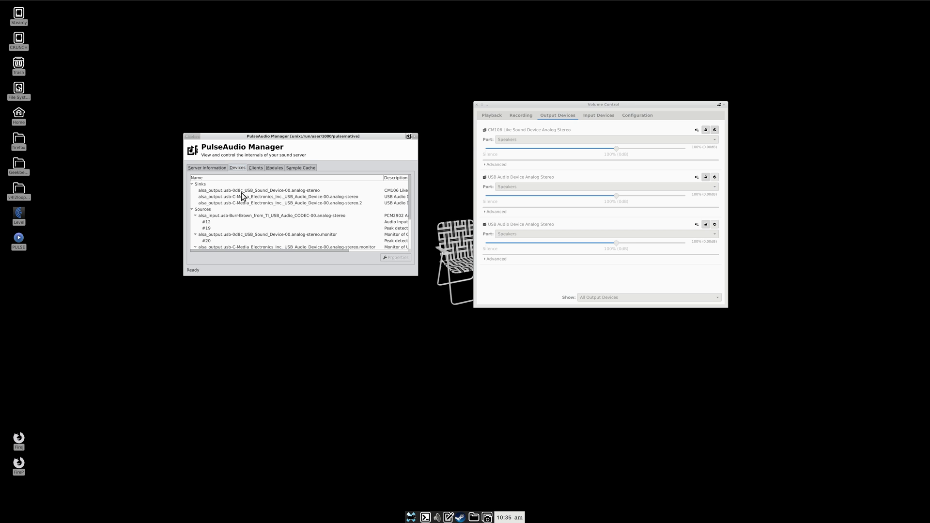
mouse_move(243, 197)
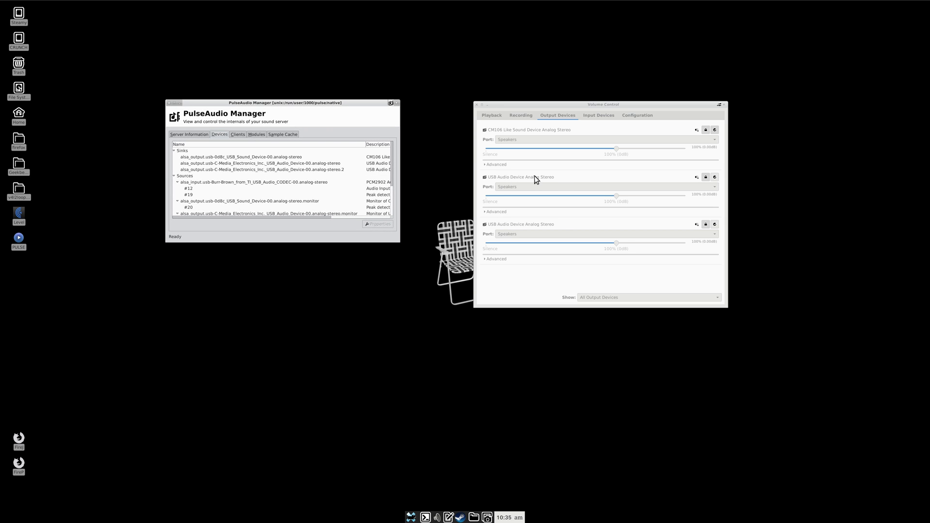
mouse_move(561, 182)
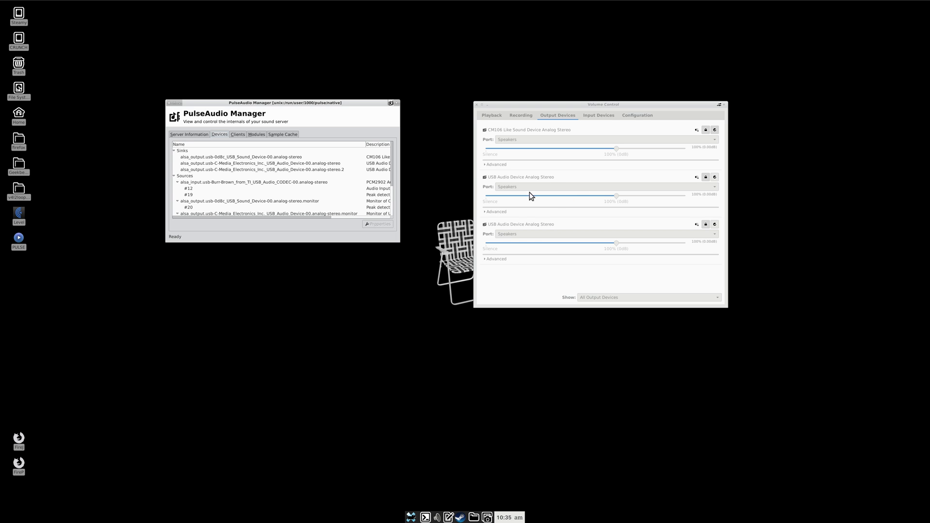
mouse_move(318, 188)
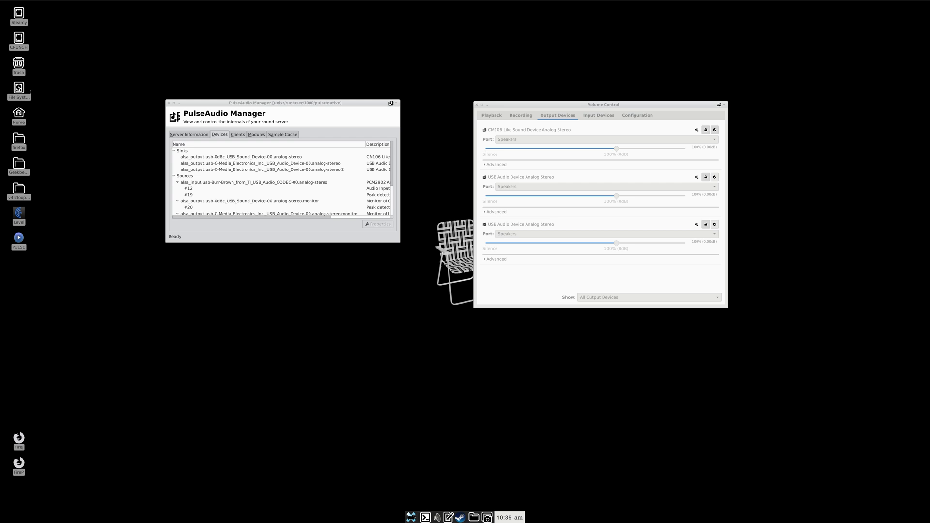
left_click(425, 517)
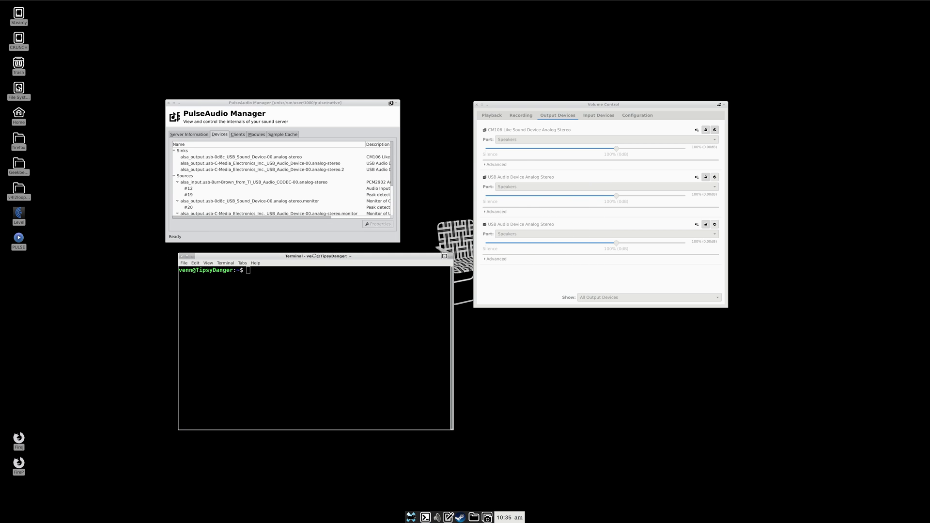
Type a pacmd update-sink-proplist command giving the analog-stereo.2 USB sink a new device.description
type("pacmd update-sink-proplist alsa_output.usb-C-Media_Electronics_Inc._USB_Audio_Device-00.analog-stereo.2 device.description=REeeeJACKiSbETTERReeeEEeee")
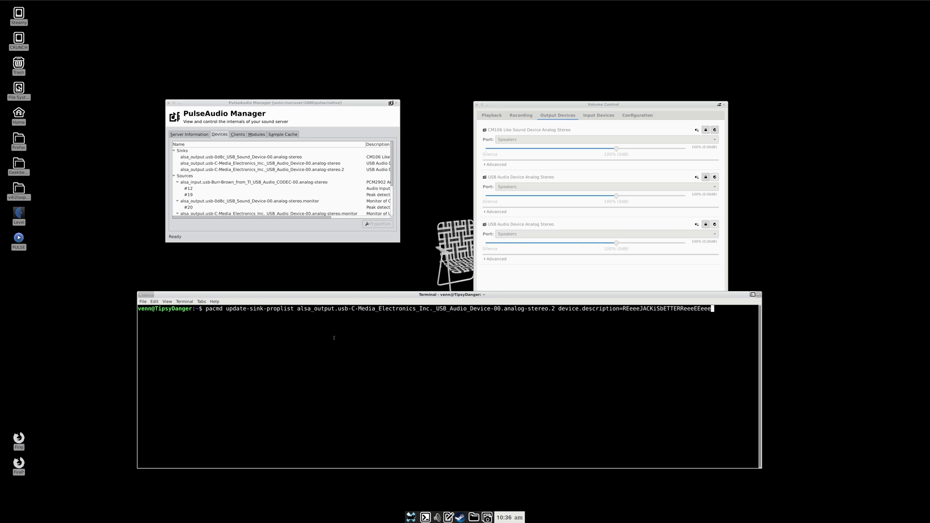
mouse_move(334, 335)
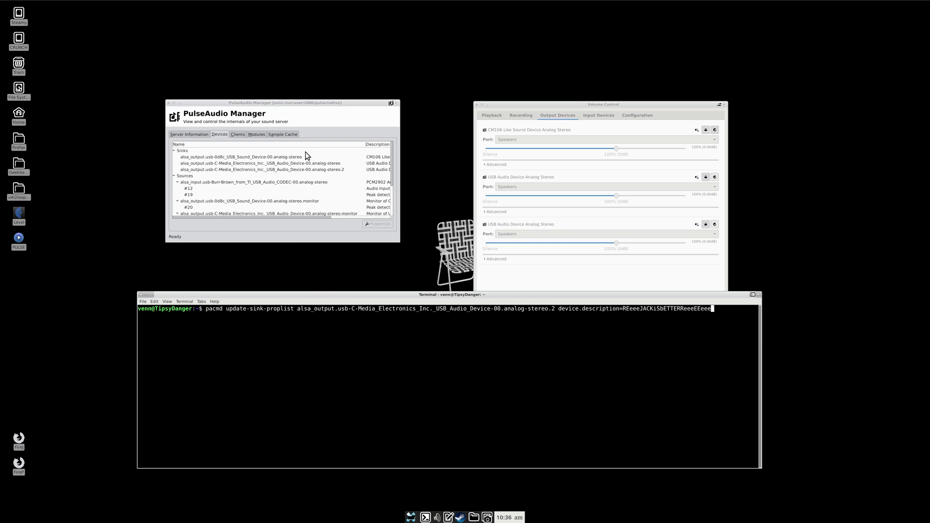
mouse_move(380, 215)
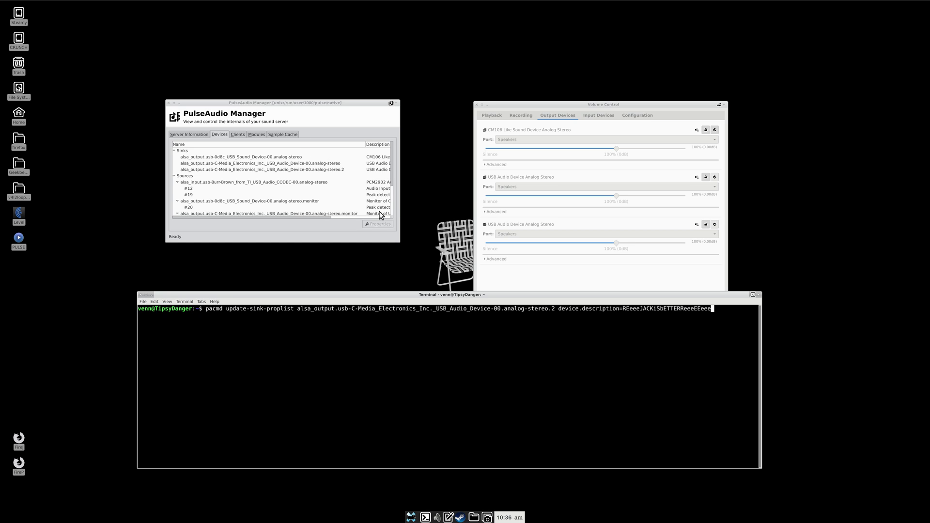
mouse_move(401, 203)
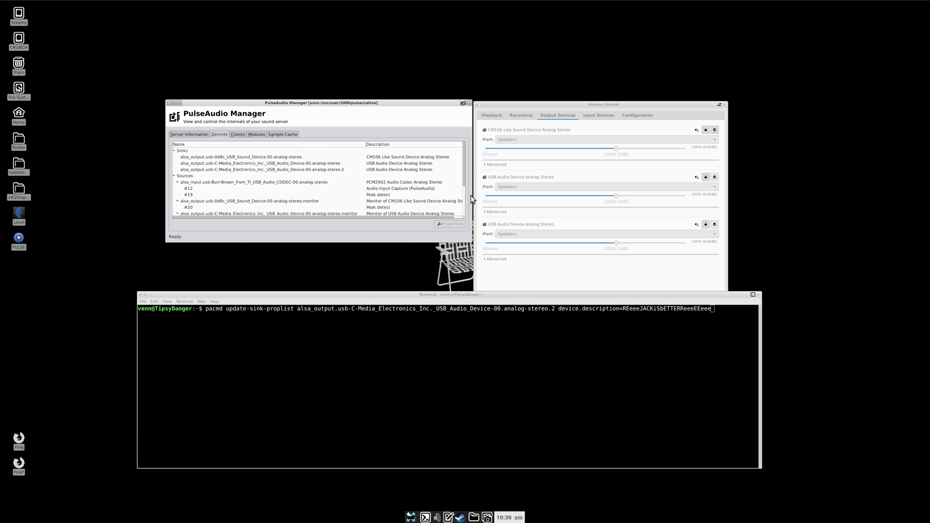
Confirm in PulseAudio Manager that the analog-stereo.2 sink now reads REeeeJACKiSbETTERReeeEEeee
left_click(240, 156)
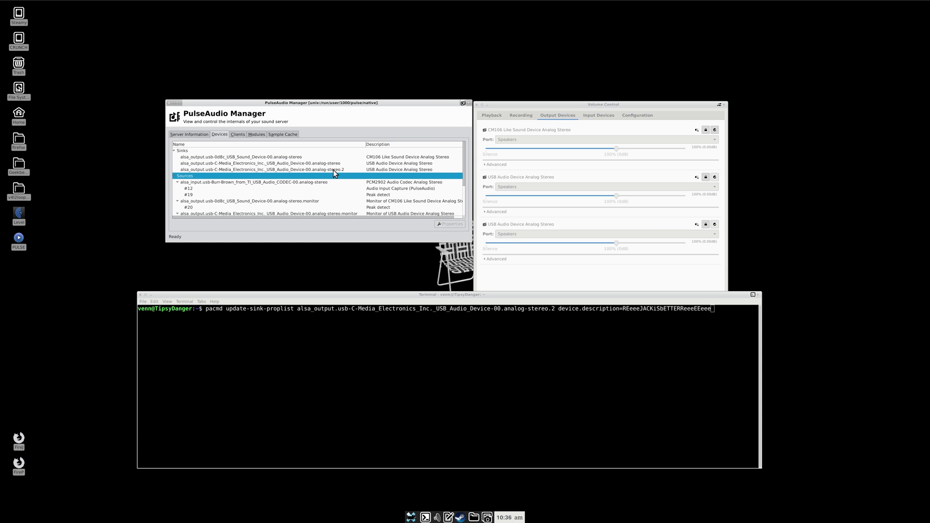
left_click(261, 163)
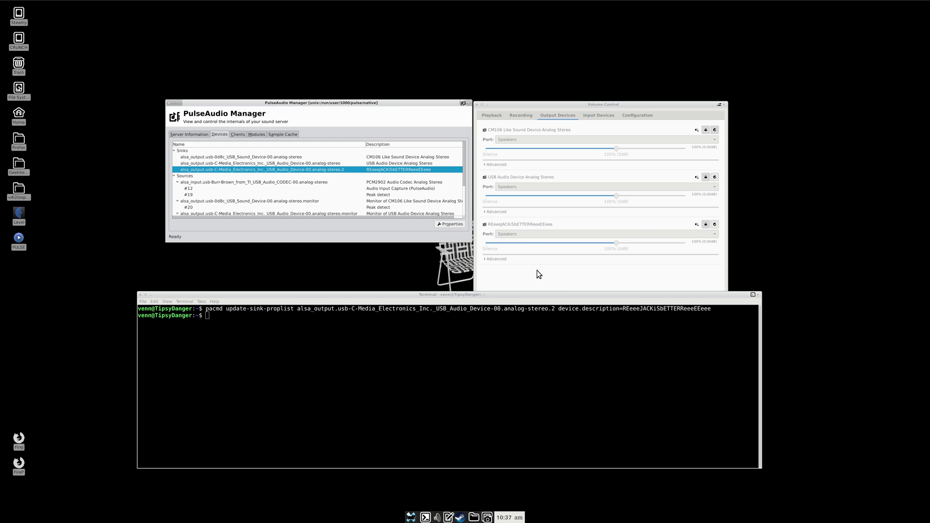
List Volume Control's input devices and type a pacmd command naming the analog-mono.2 input PedroINPUT
left_click(557, 116)
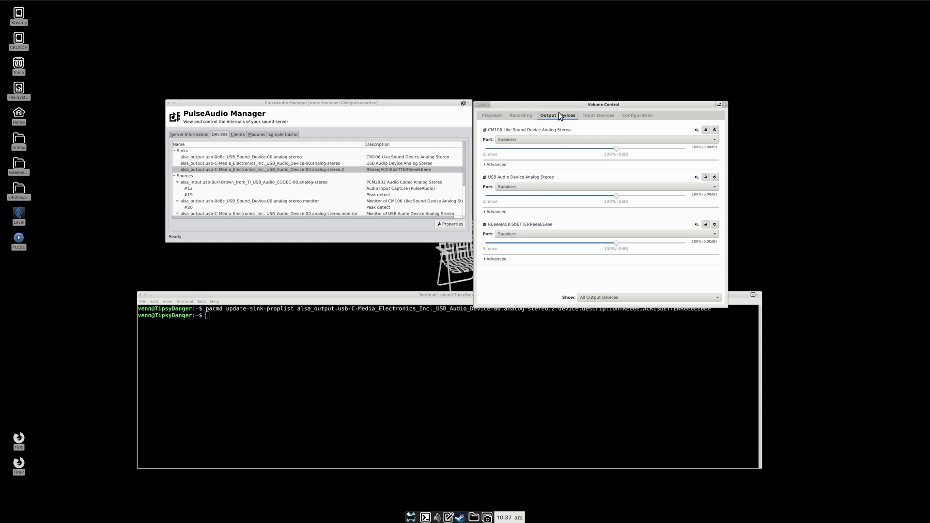
left_click(597, 115)
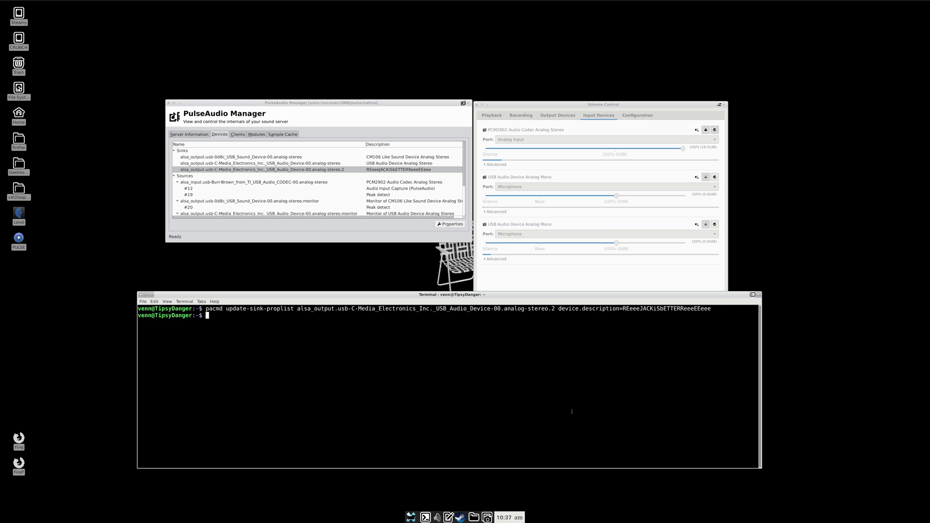
type("pacmd update-source-proplist alsa_input.usb-C-Media_Electronics_Inc._USB_Audio_Device-00.analog-mono.2 device.description=PedroINPUT")
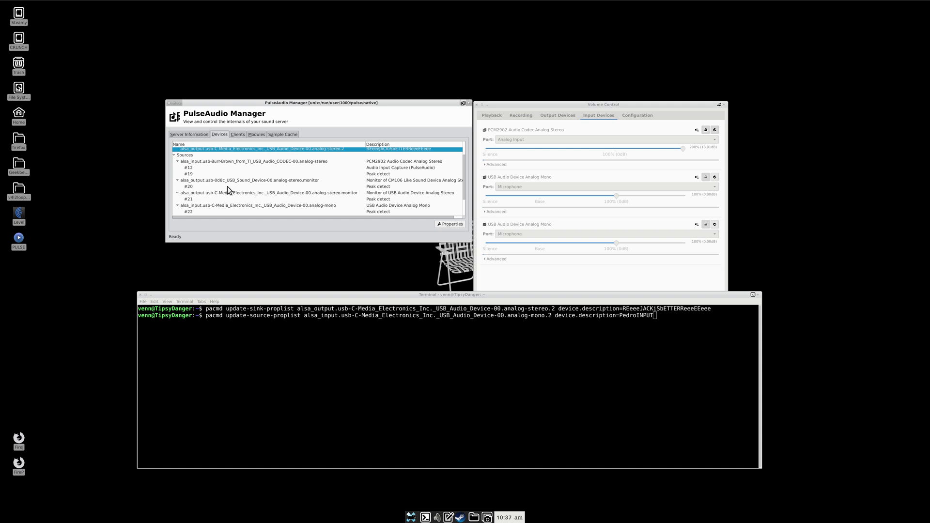
mouse_move(370, 196)
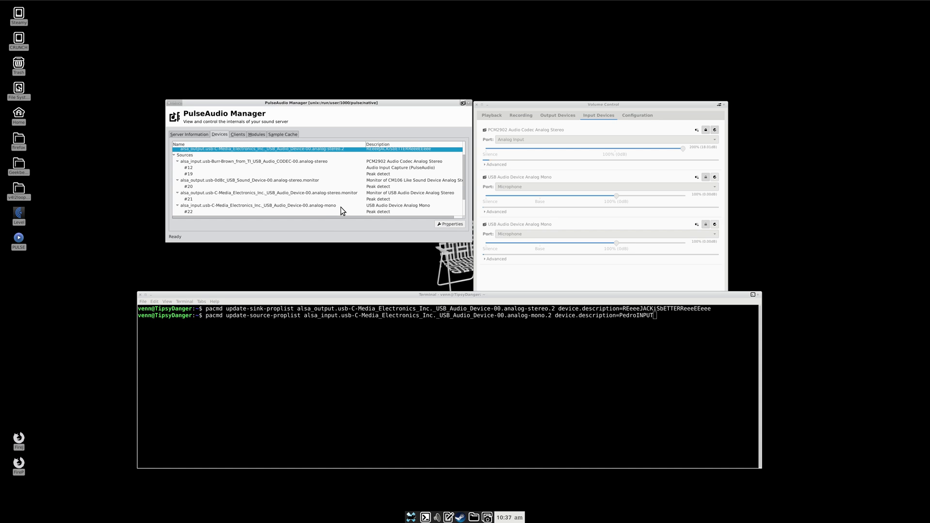
mouse_move(340, 203)
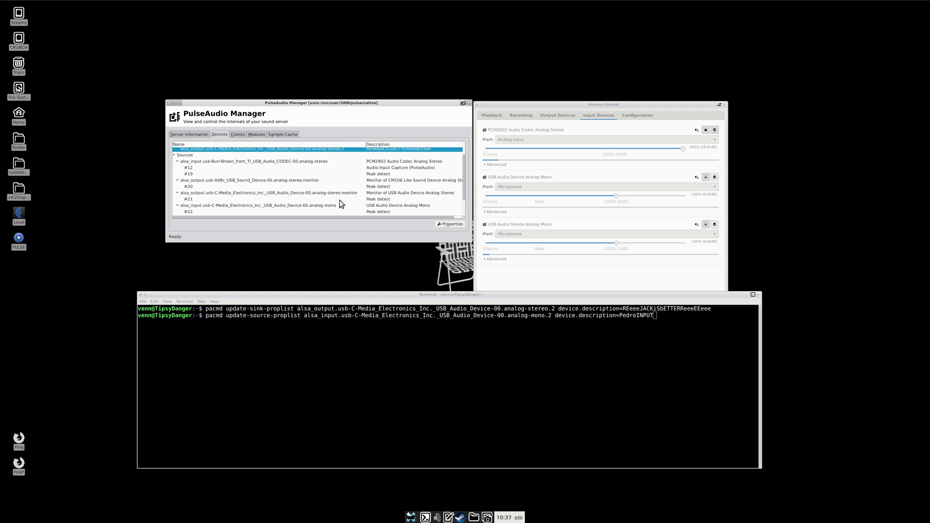
mouse_move(407, 169)
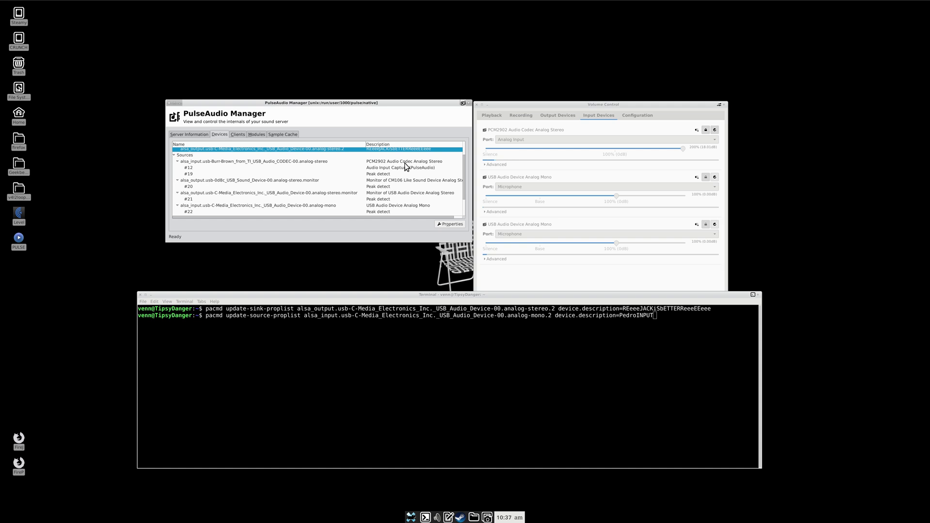
mouse_move(411, 188)
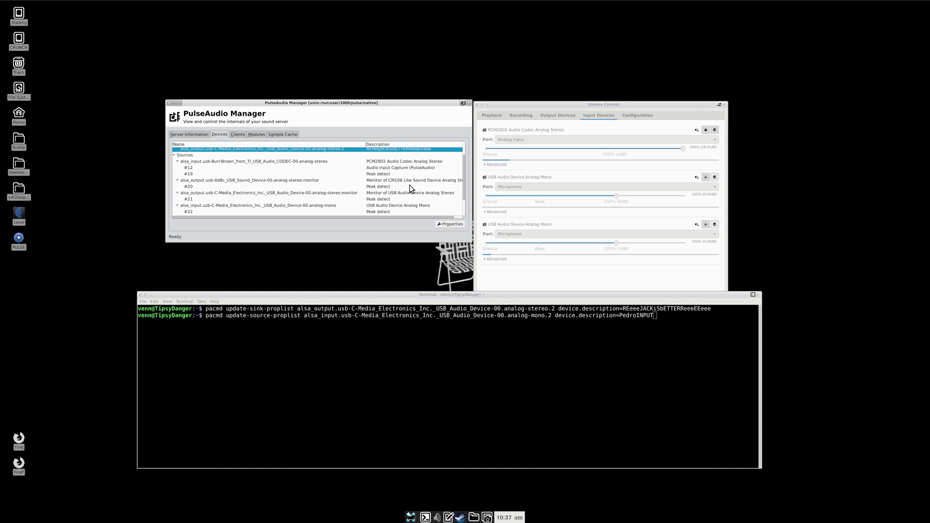
Check PulseAudio Manager's source rows, scrolling to confirm analog-mono.2 reads PedroINPUT
left_click(267, 192)
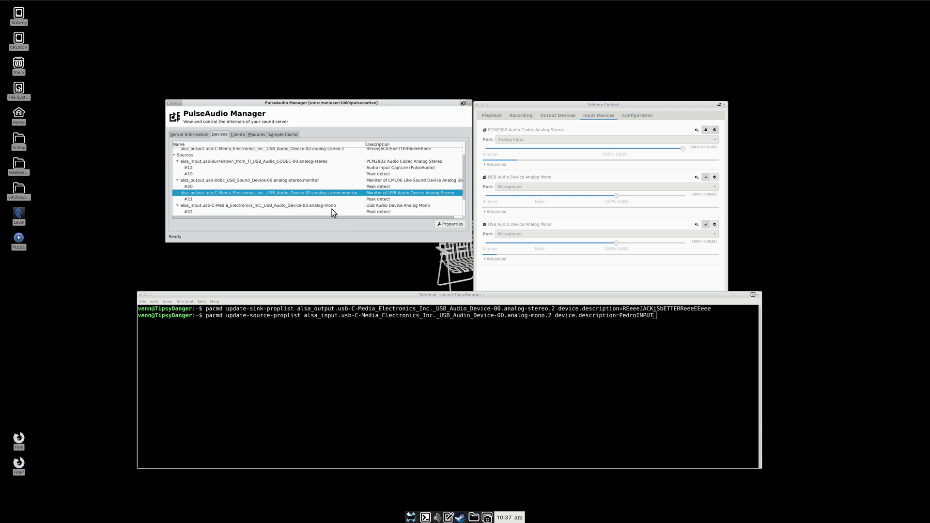
left_click(260, 205)
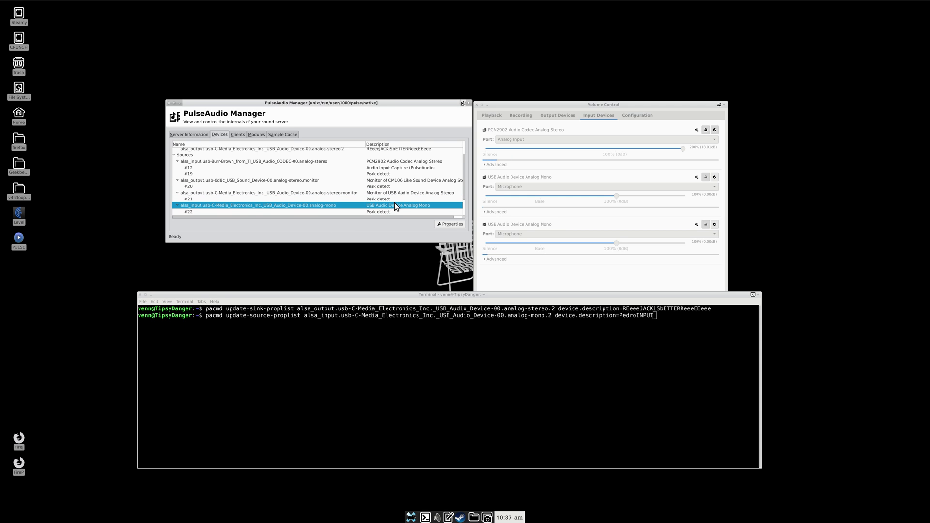
scroll("down", 3)
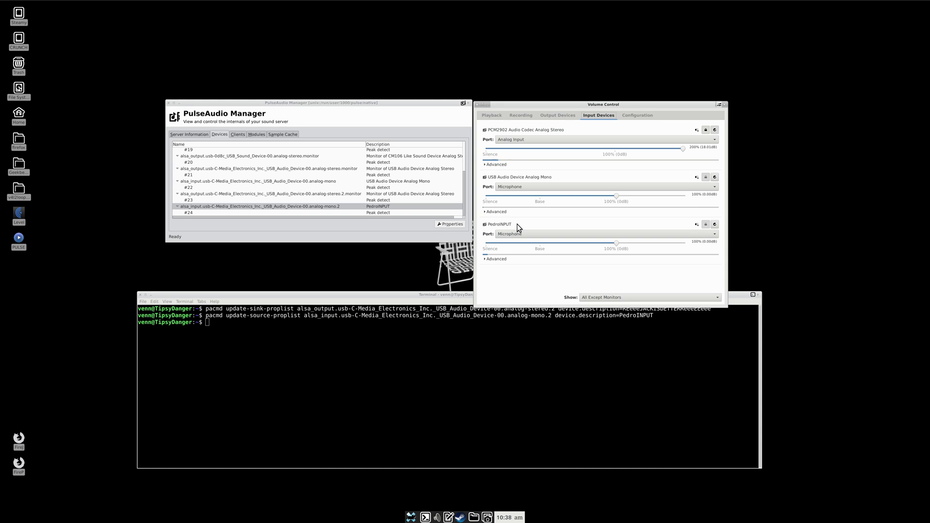
Review card profiles under Configuration, then the renamed USB outputs under Output Devices
left_click(636, 115)
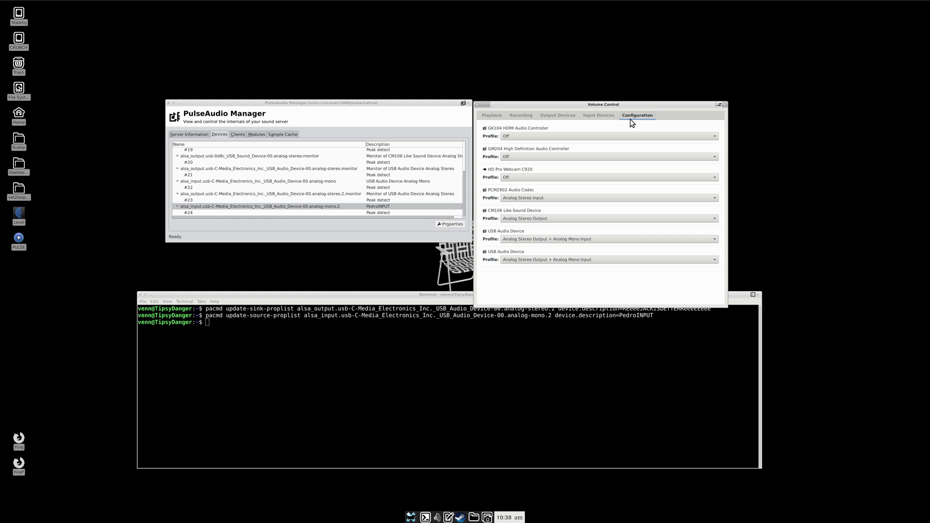
mouse_move(528, 157)
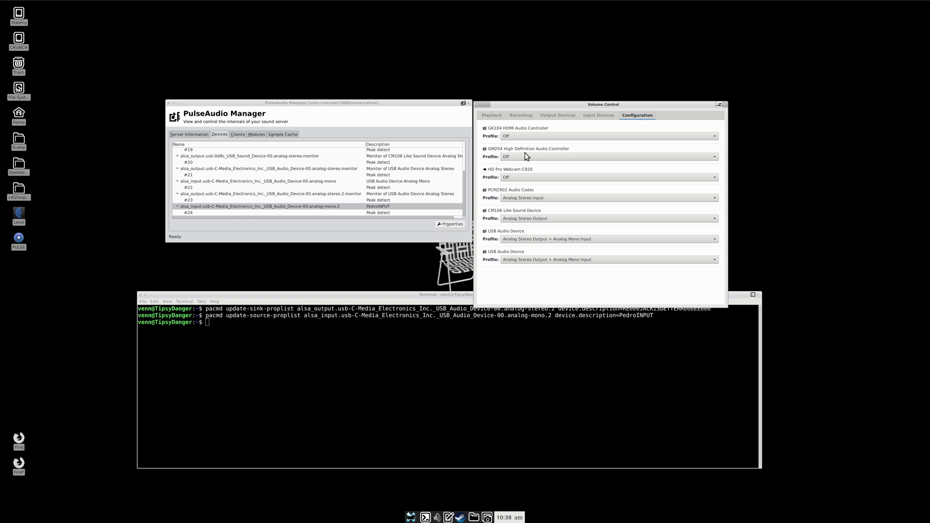
left_click(557, 116)
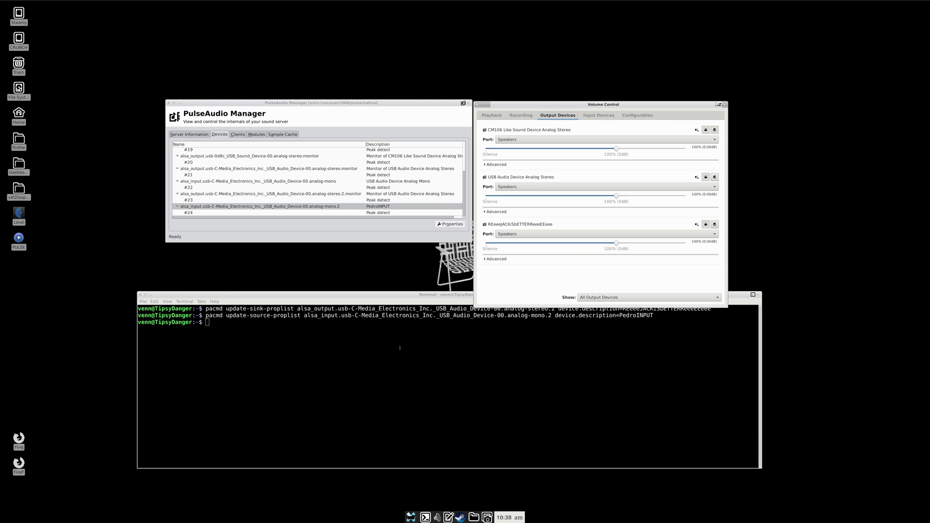
left_click(444, 295)
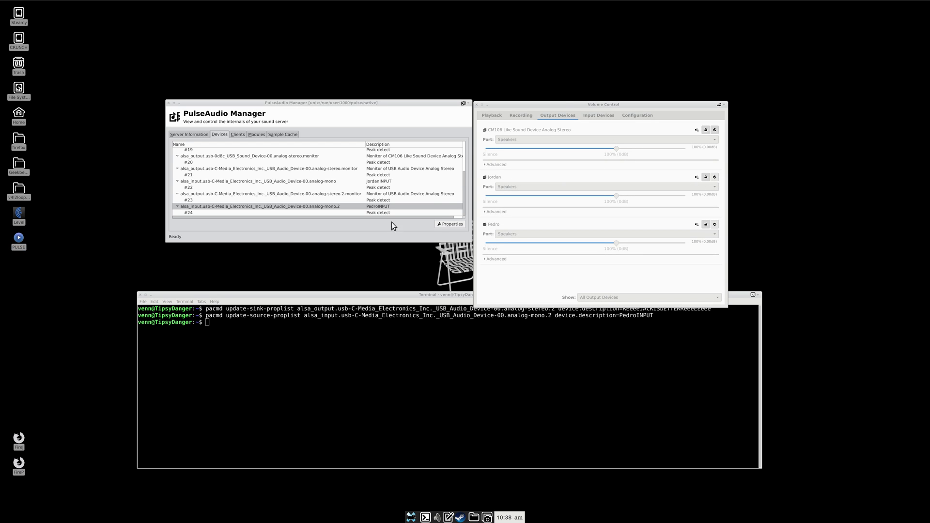
Show the input devices, now named MixerINPUT, JordanINPUT and PedroINPUT
left_click(598, 115)
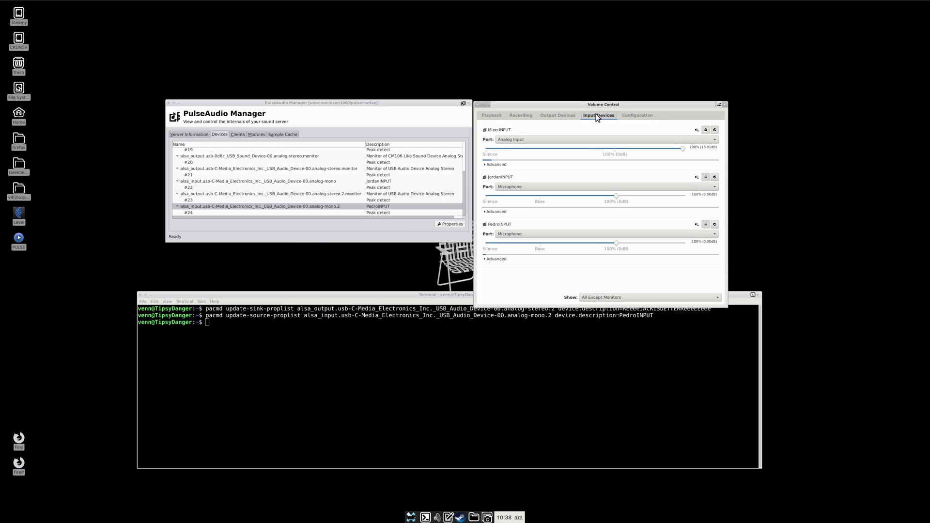